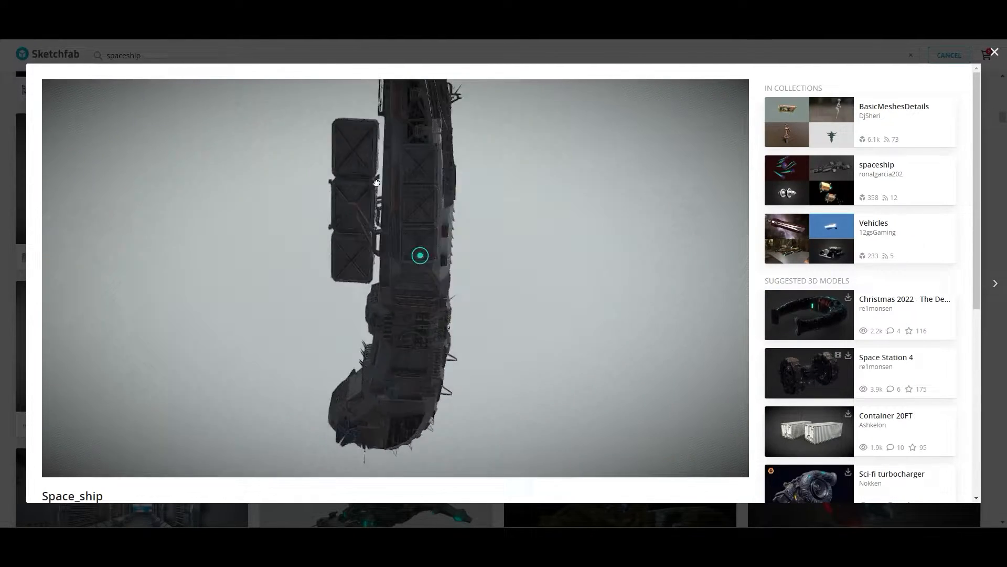
# Open the Space_ship model's 3D viewer from the spaceship search results.
pyautogui.click(808, 314)
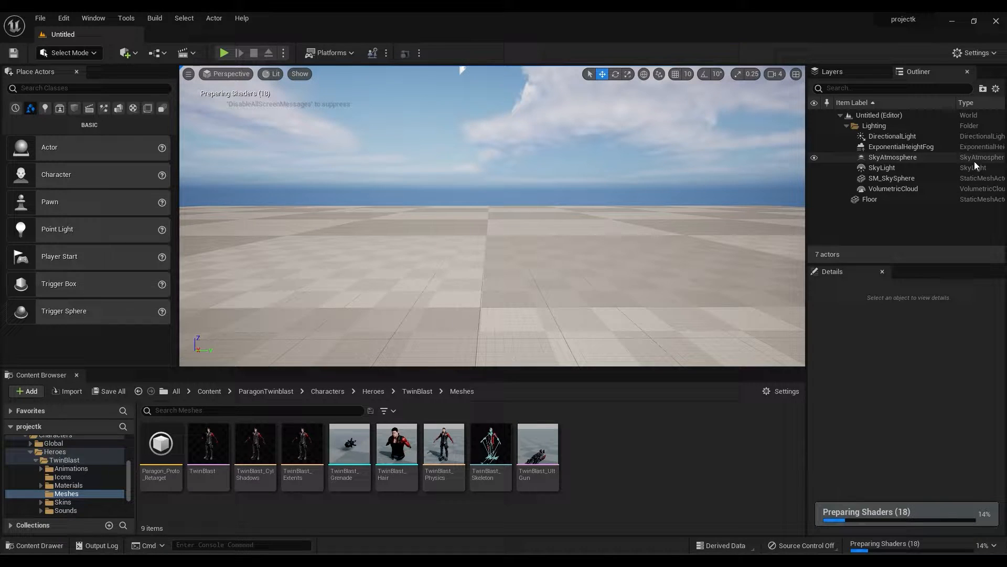
# Delete the default lighting and create a new sky light via the Env. Light Mixer.
pyautogui.click(874, 125)
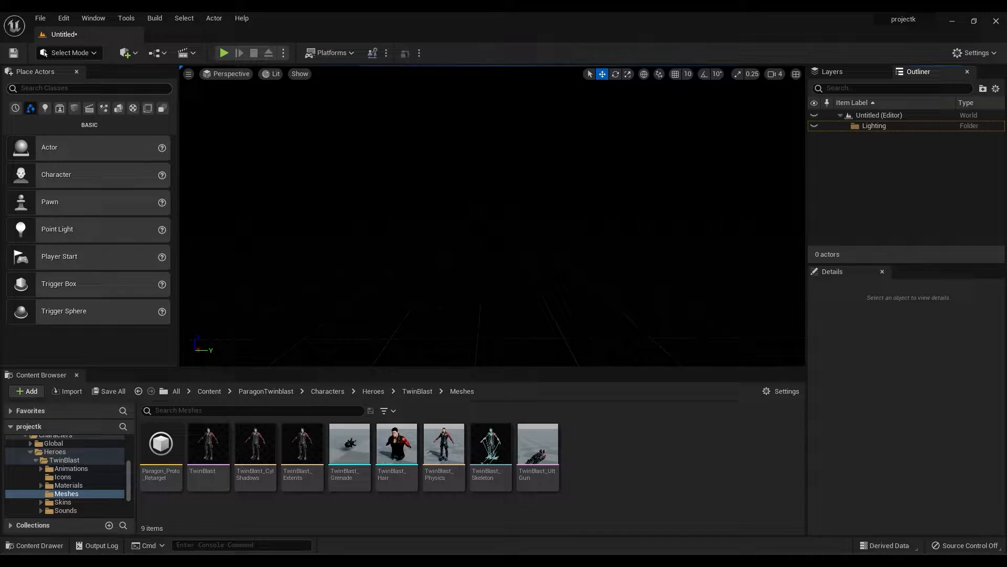
pyautogui.moveTo(149, 116)
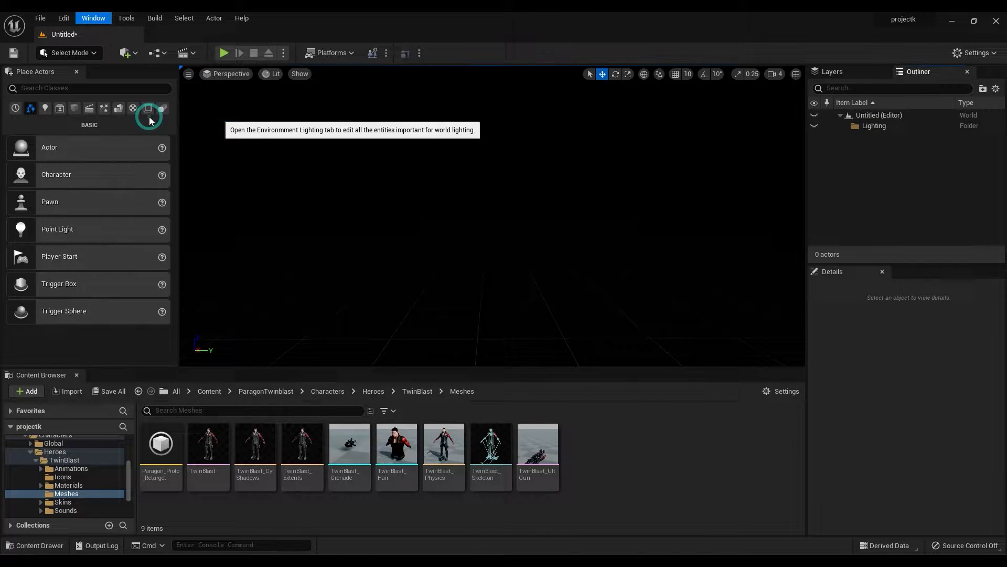
pyautogui.click(147, 116)
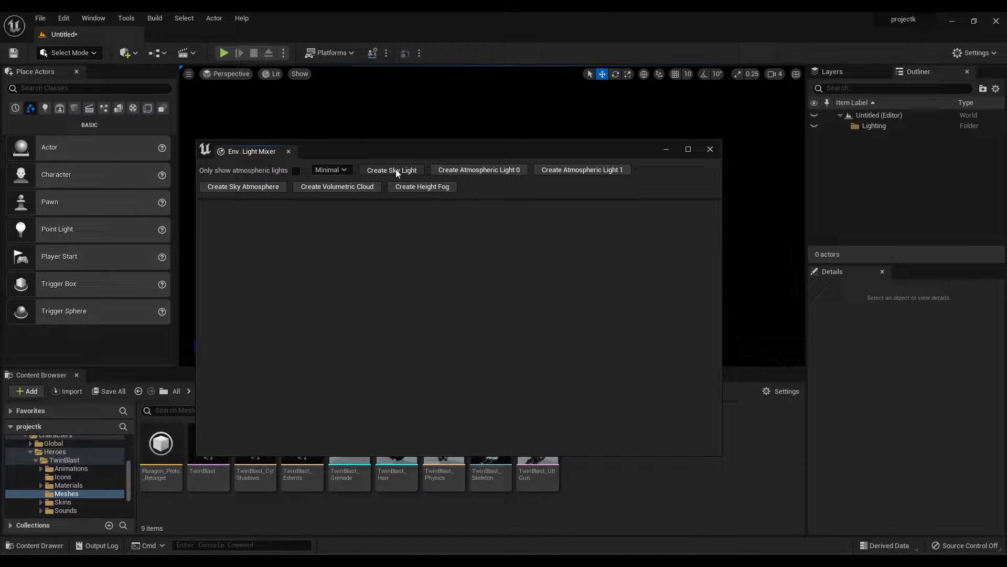
pyautogui.click(391, 170)
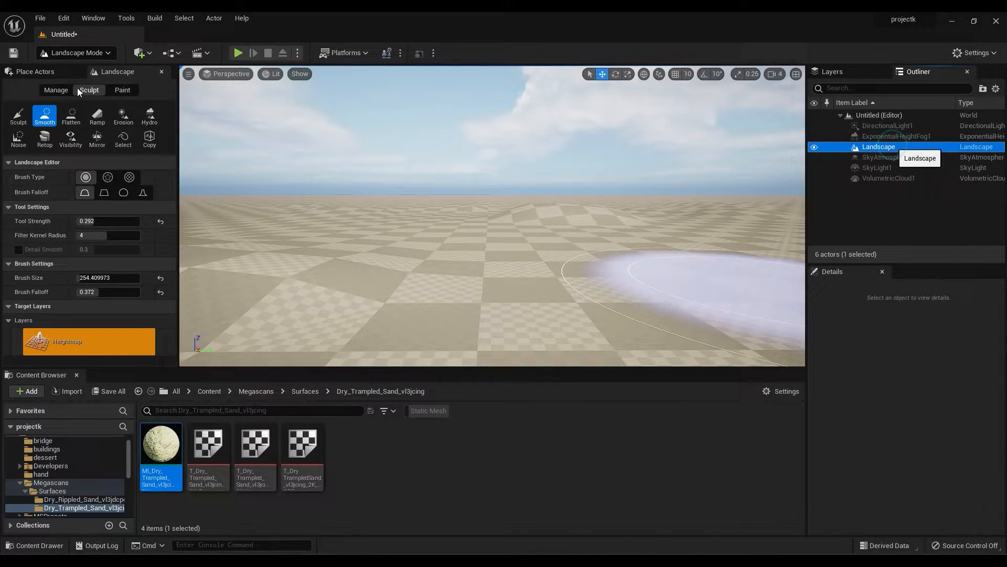
# Raise DirectionalLight1's source angle and enable Real Time Capture on SkyLight1.
pyautogui.click(888, 125)
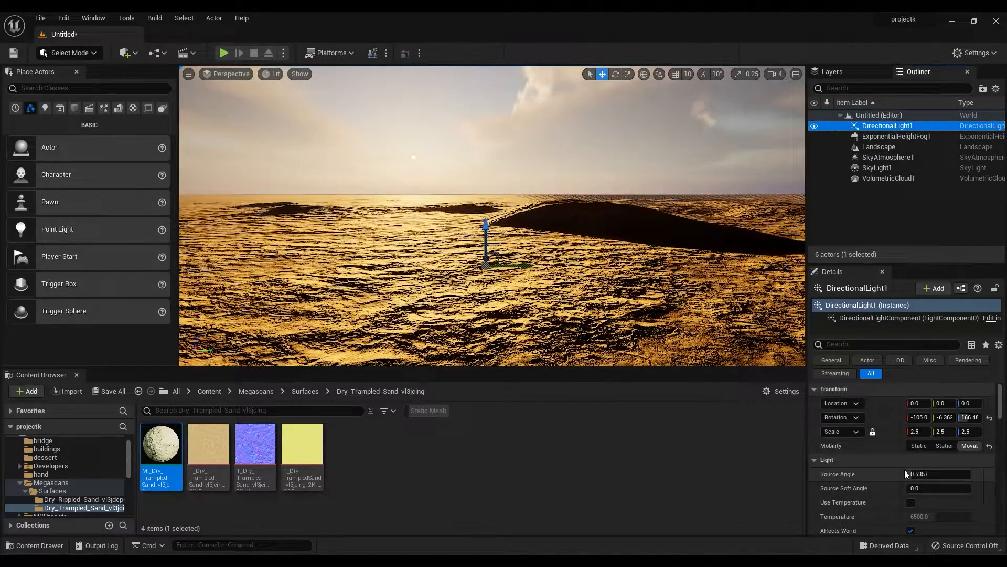
pyautogui.click(877, 168)
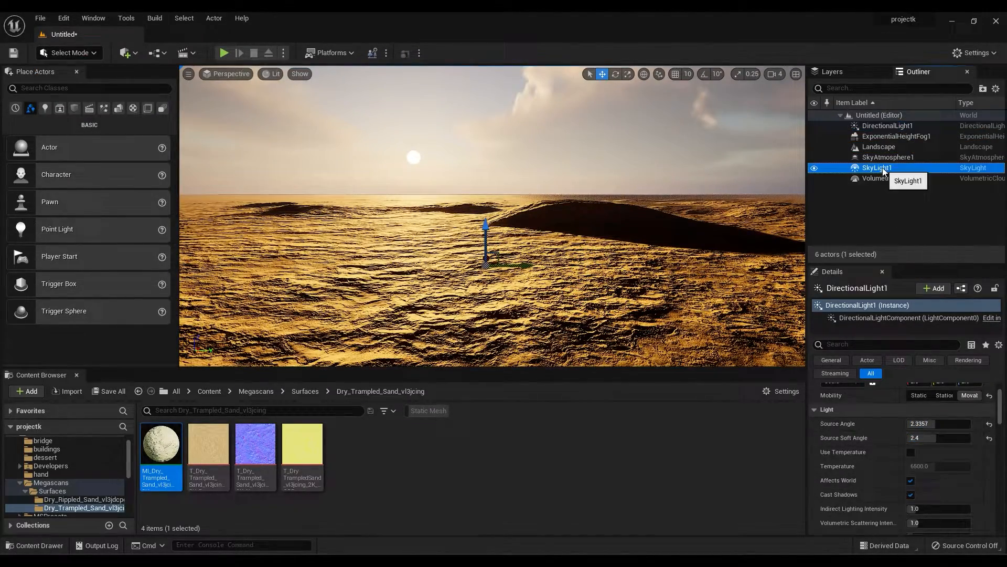
pyautogui.click(877, 168)
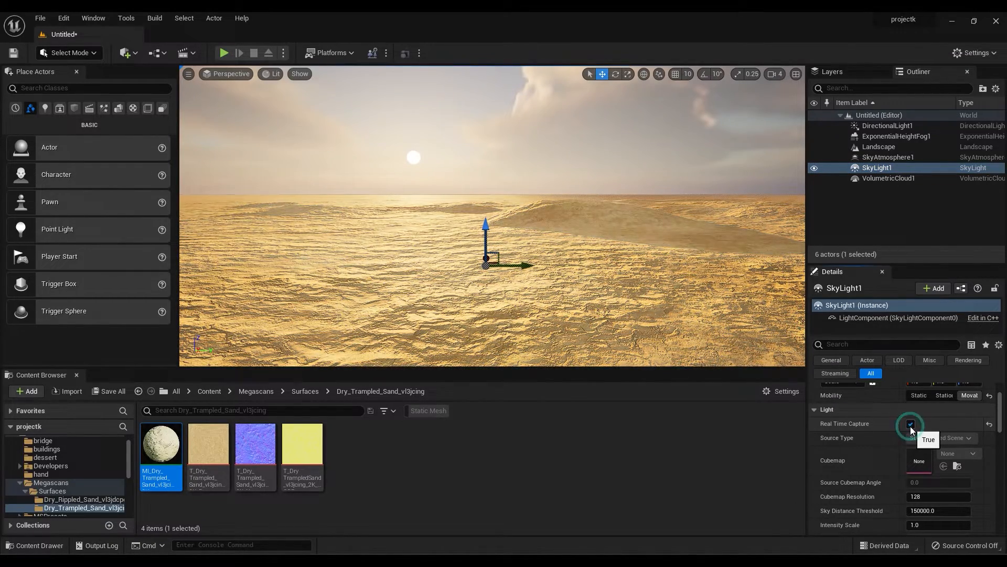
pyautogui.click(911, 423)
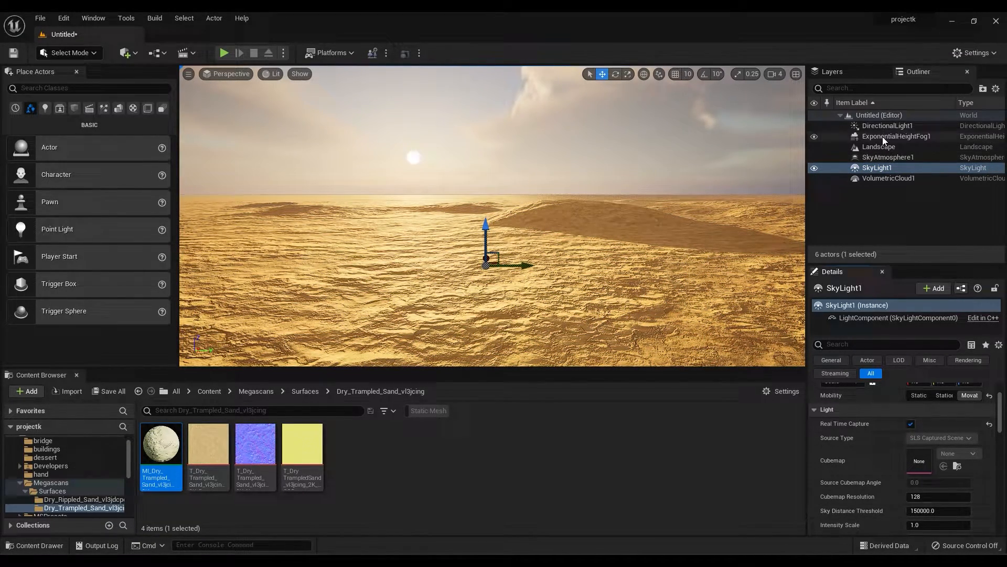
# Enable Volumetric Fog on ExponentialHeightFog1.
pyautogui.click(898, 135)
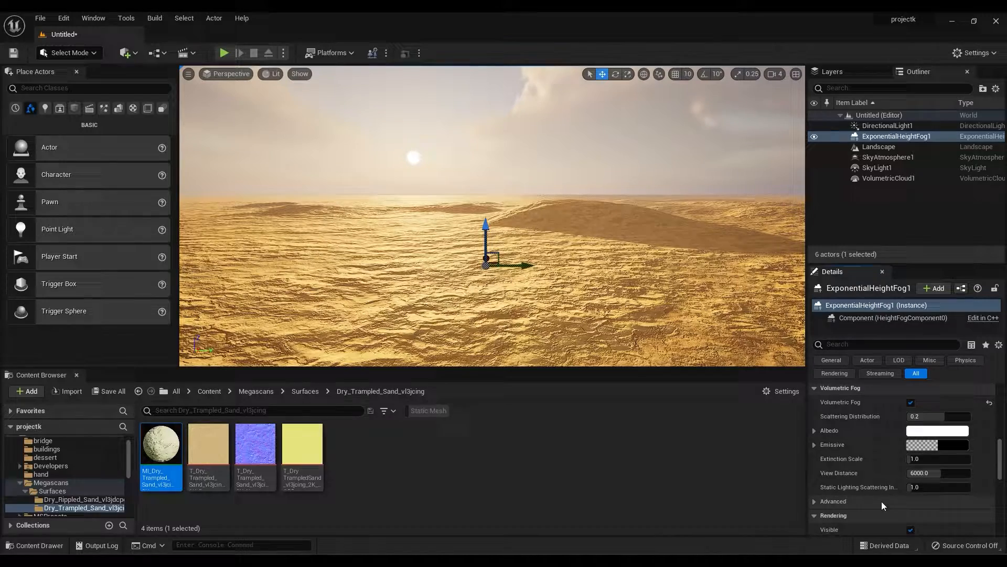
pyautogui.click(889, 178)
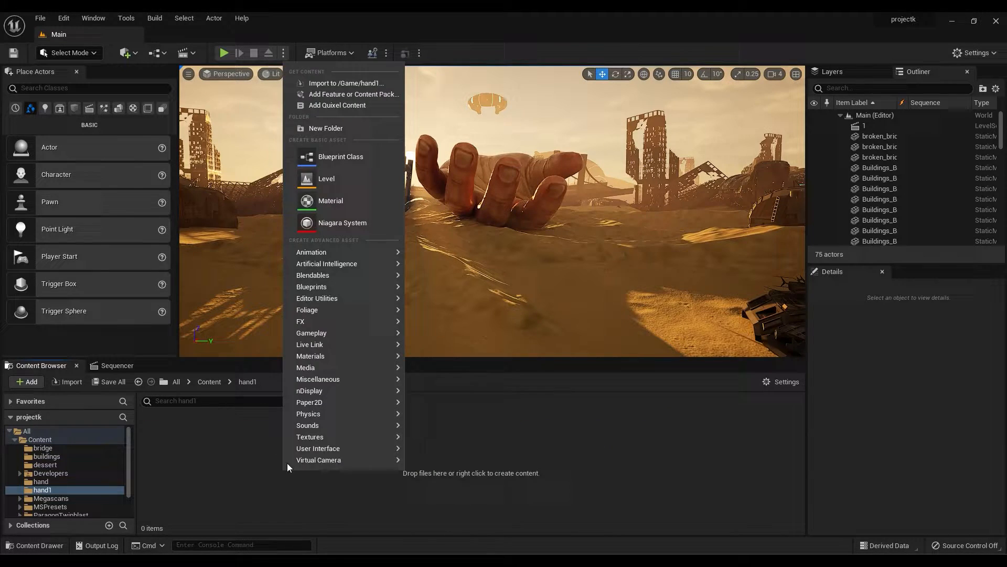
# Import the hand .fbx into /Game/hand1 with Import All and dismiss the message log.
pyautogui.click(347, 84)
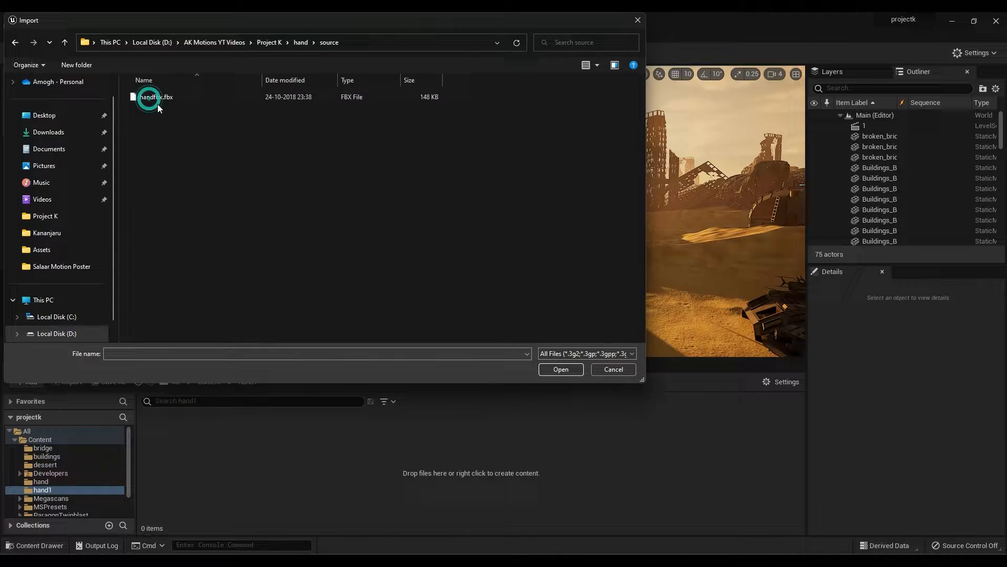
pyautogui.click(559, 369)
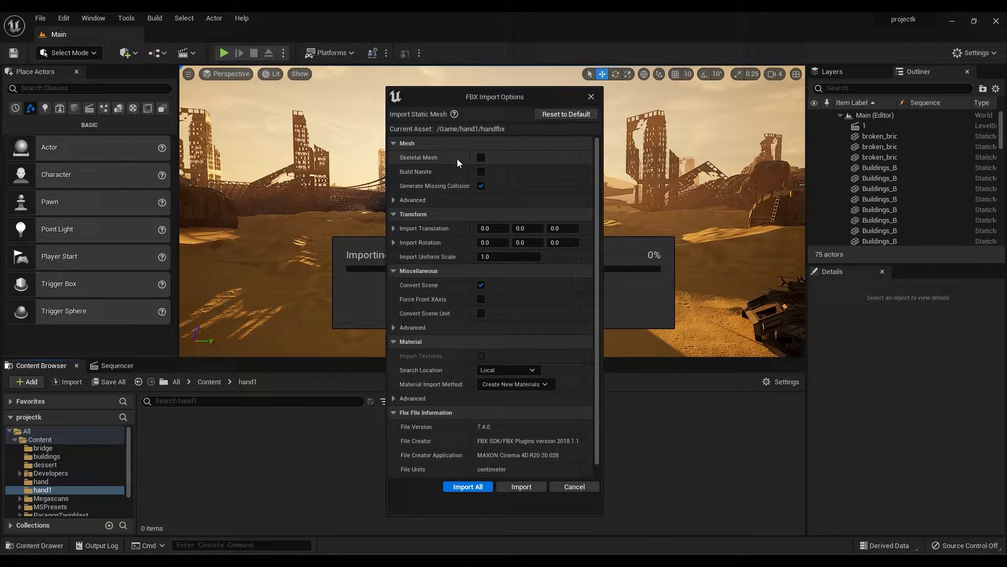
pyautogui.click(469, 486)
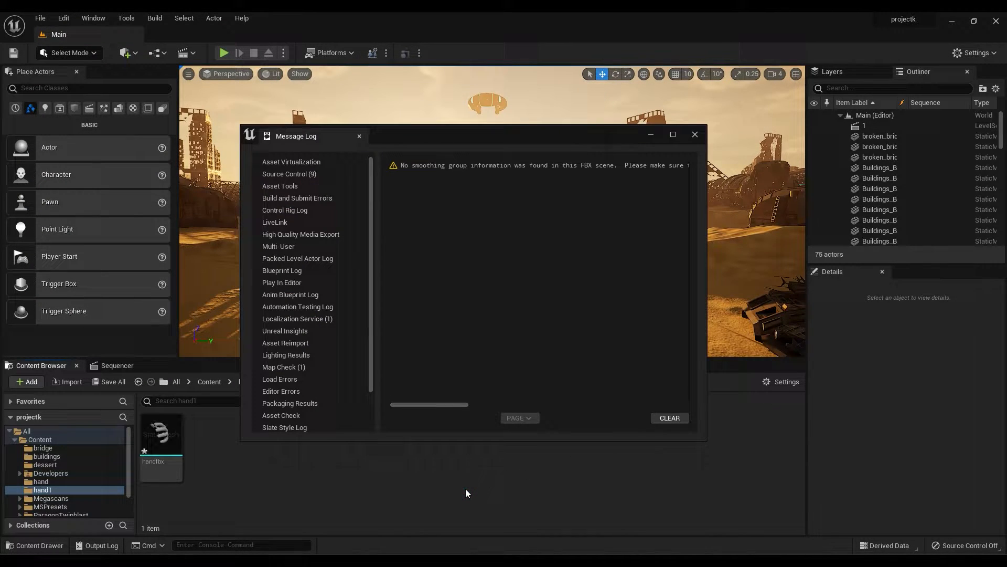
pyautogui.click(694, 134)
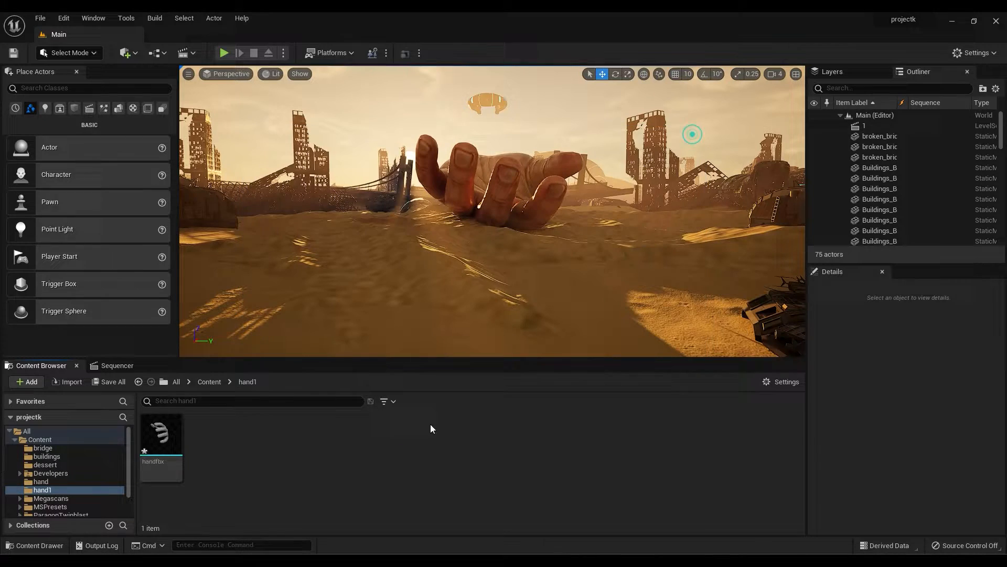
# Create a new Material asset named handmaterial in the hand1 folder.
pyautogui.click(25, 381)
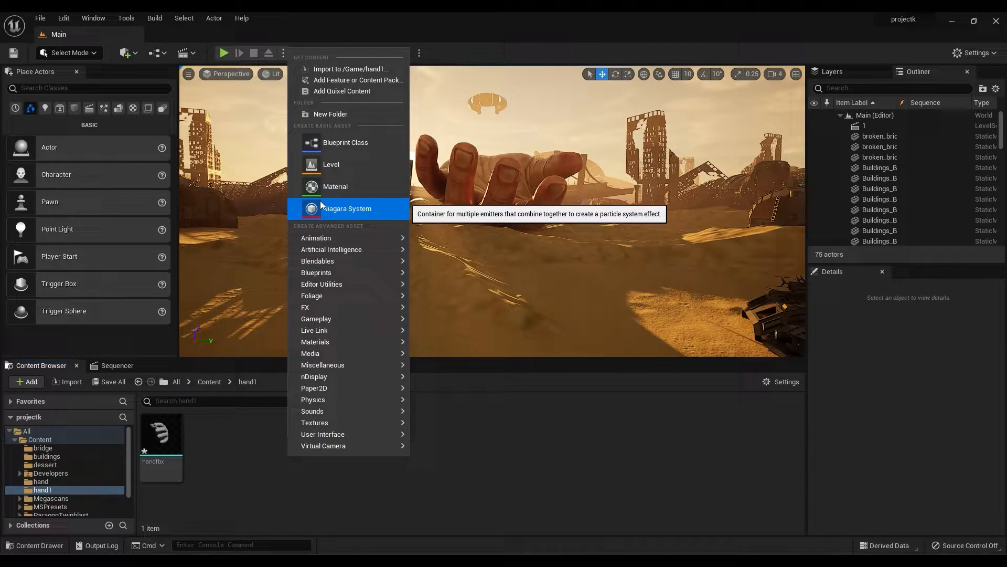
pyautogui.click(335, 187)
pyautogui.write('handmaterial')
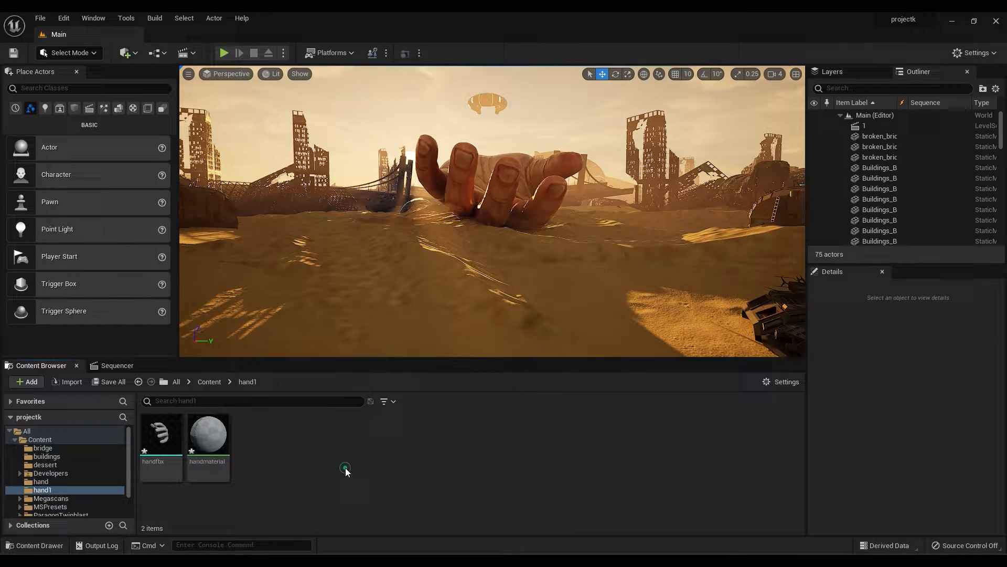
# Import all five hand textures from hand/textures and bring up handmaterial for editing.
pyautogui.click(66, 384)
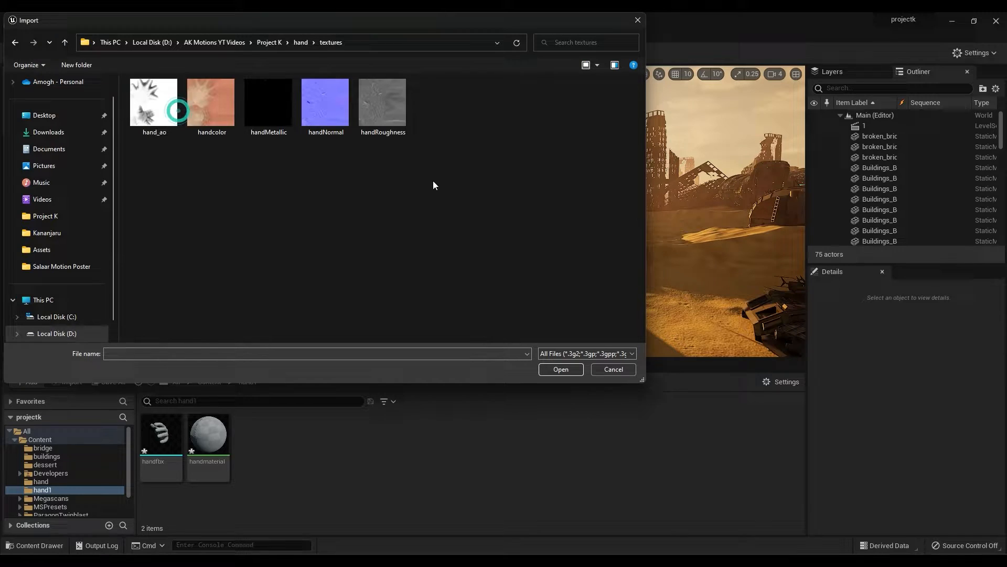
pyautogui.press('ctrl+a')
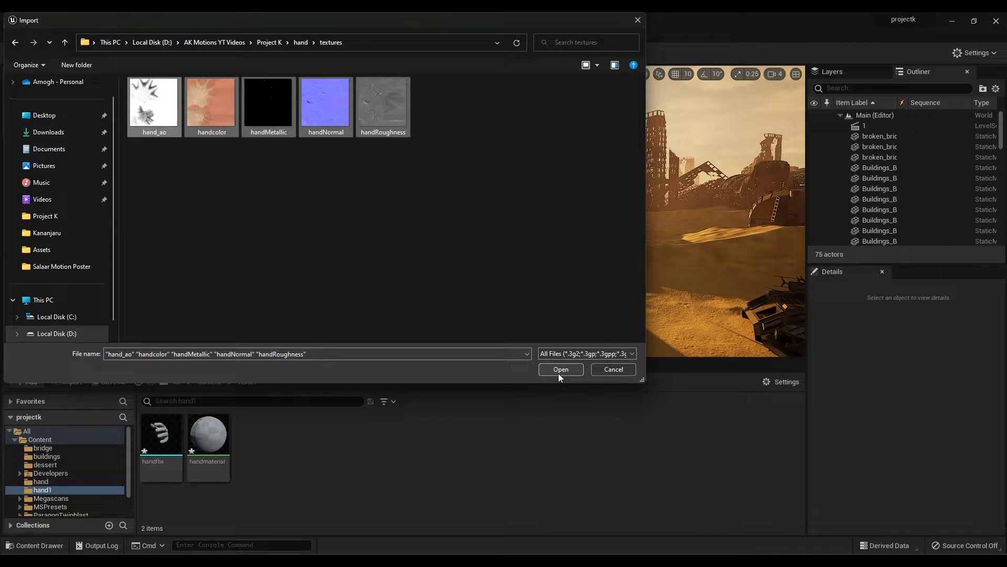
pyautogui.click(560, 368)
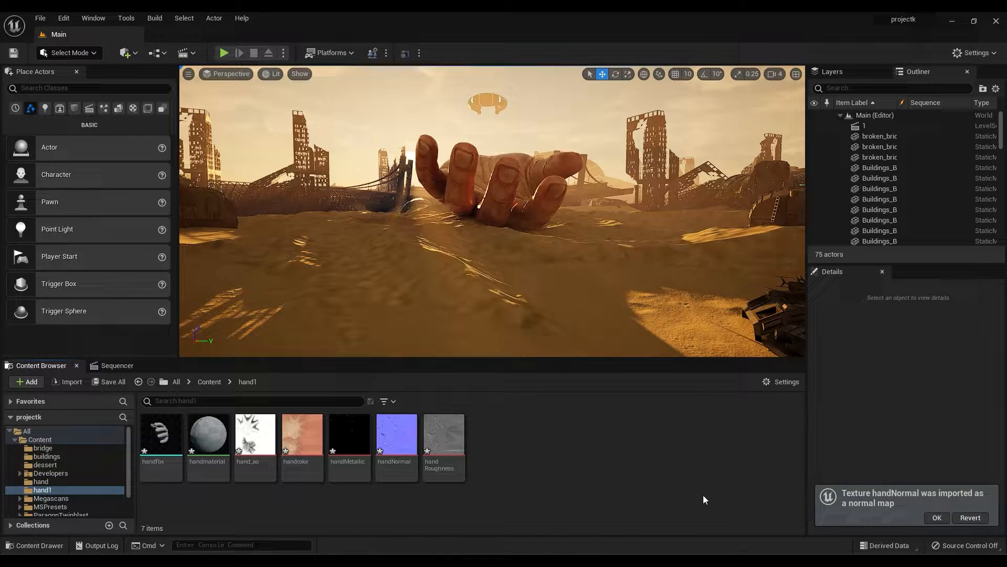
pyautogui.doubleClick(208, 432)
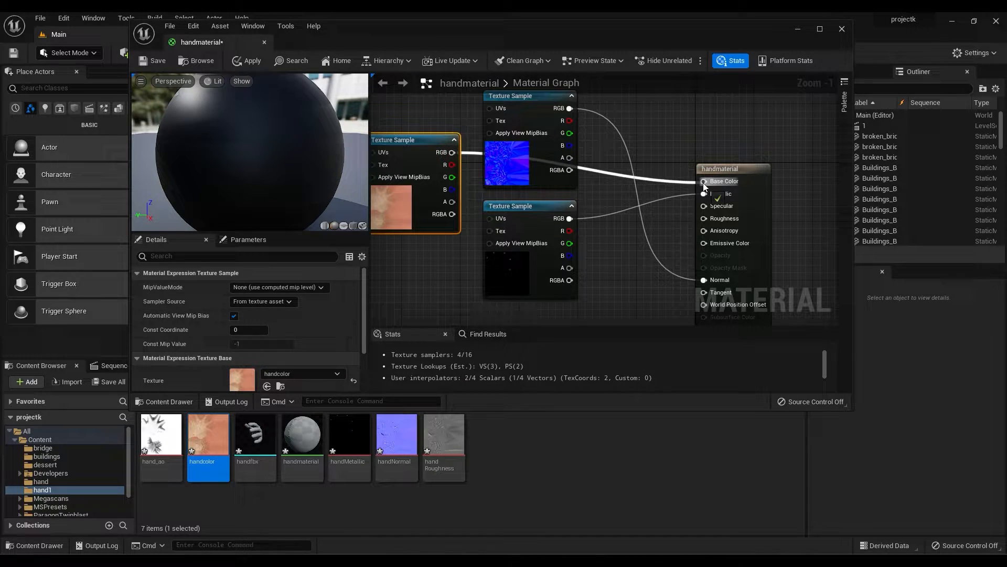
# Connect the hand color and metallic textures into Base Color and Metallic, then apply the material.
pyautogui.click(725, 193)
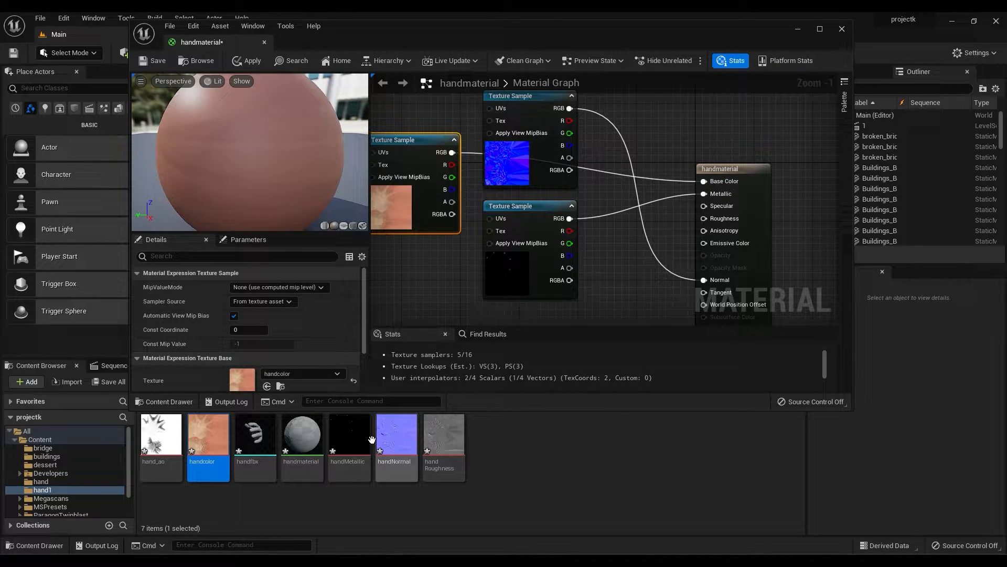
pyautogui.click(443, 443)
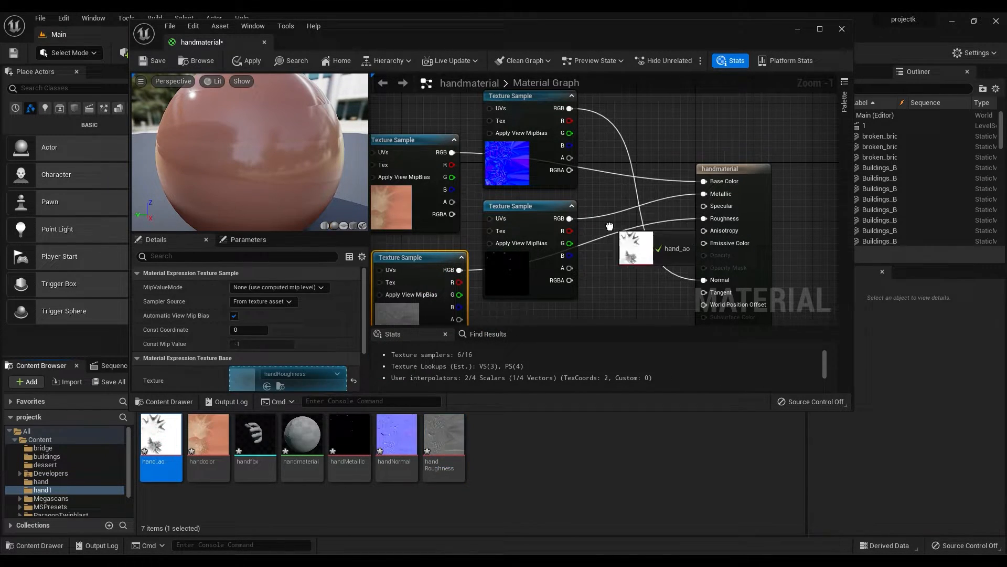
pyautogui.scroll(-3)
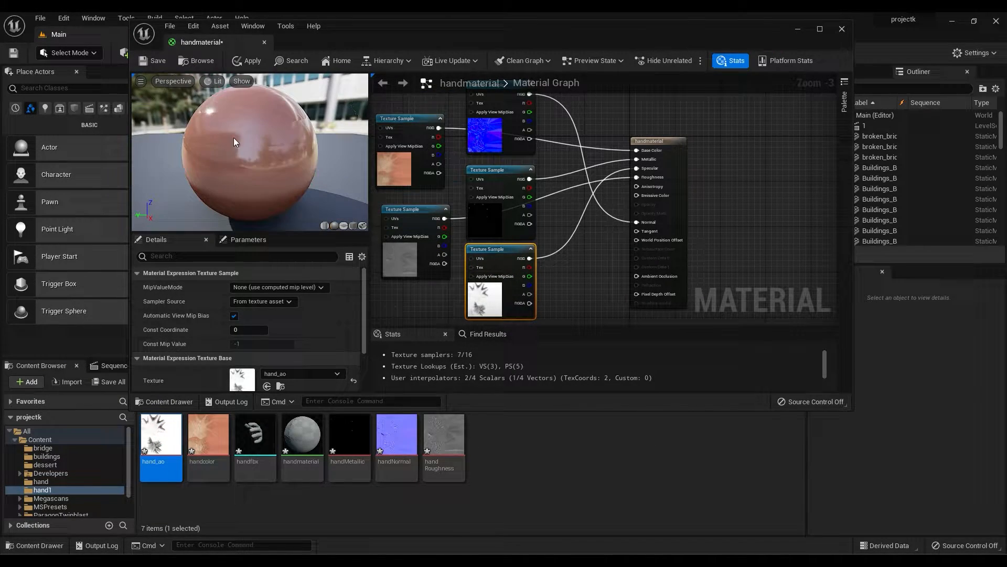
pyautogui.click(155, 61)
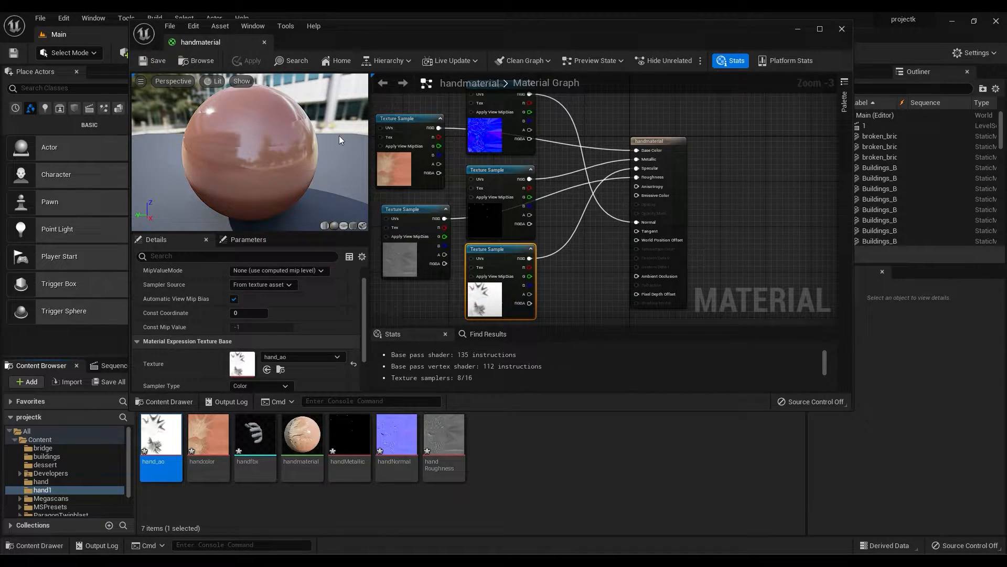
pyautogui.click(841, 29)
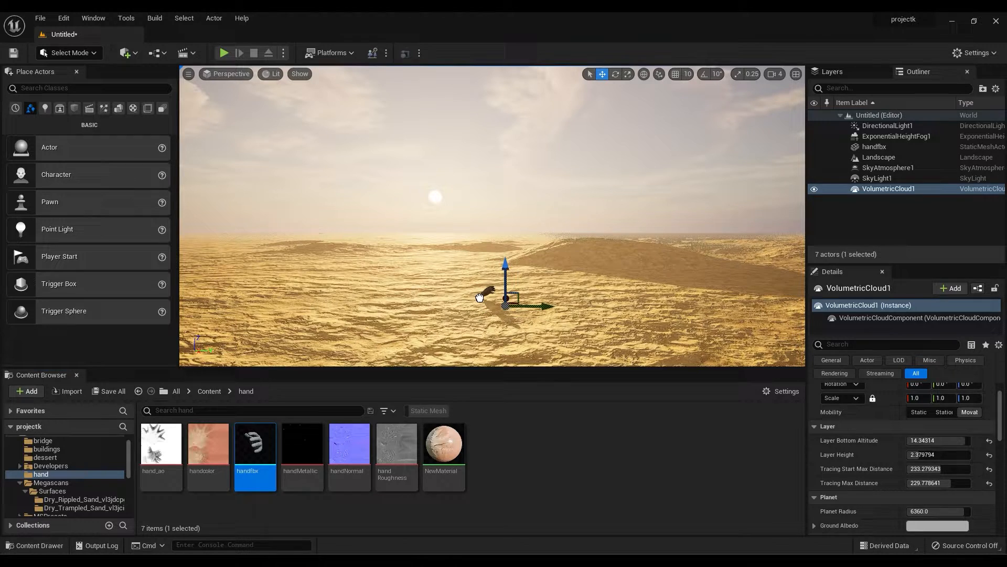
# Assign NewMaterial to Element 0 of the handfbx mesh using the selected Content Browser asset.
pyautogui.click(875, 147)
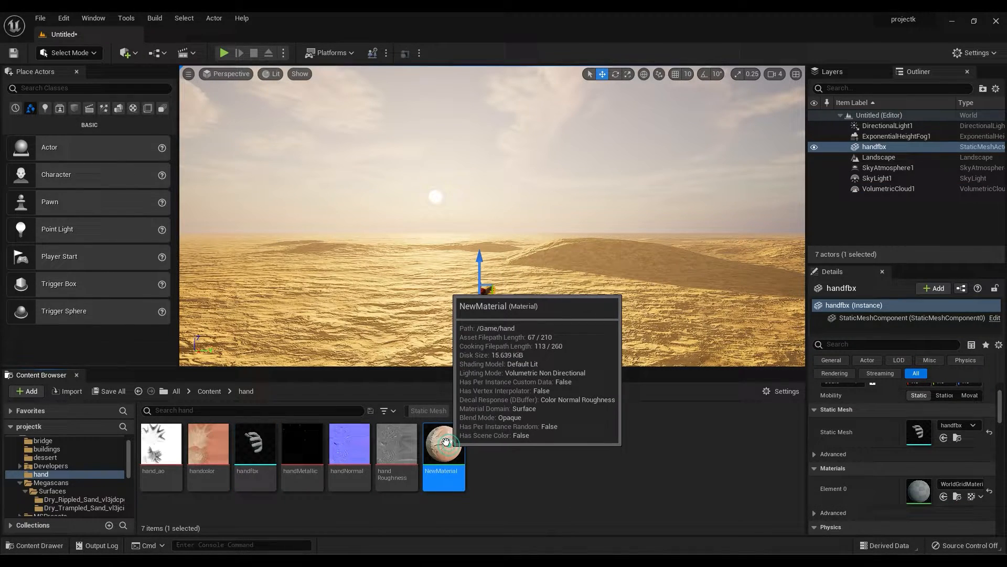
pyautogui.moveTo(944, 497)
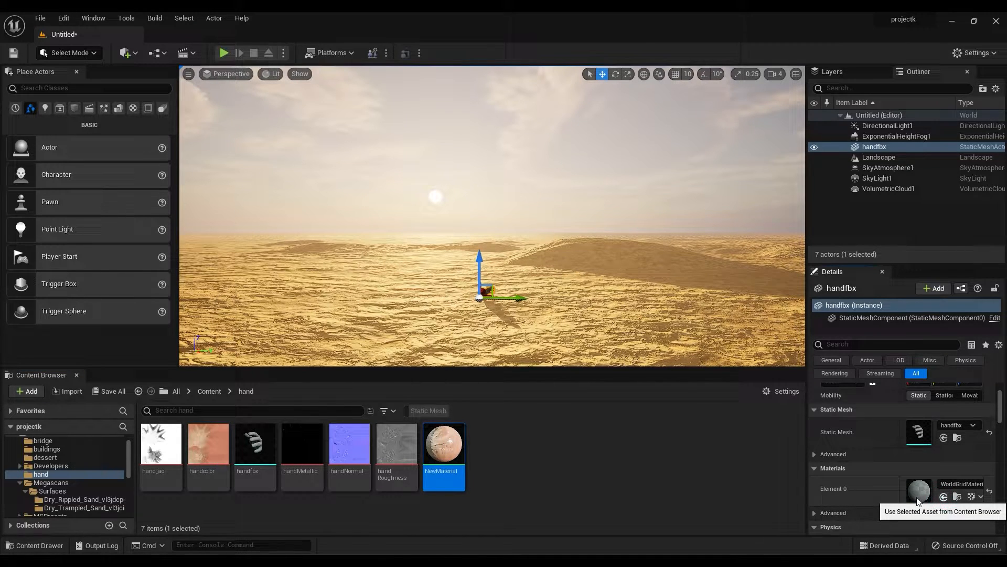
pyautogui.click(944, 496)
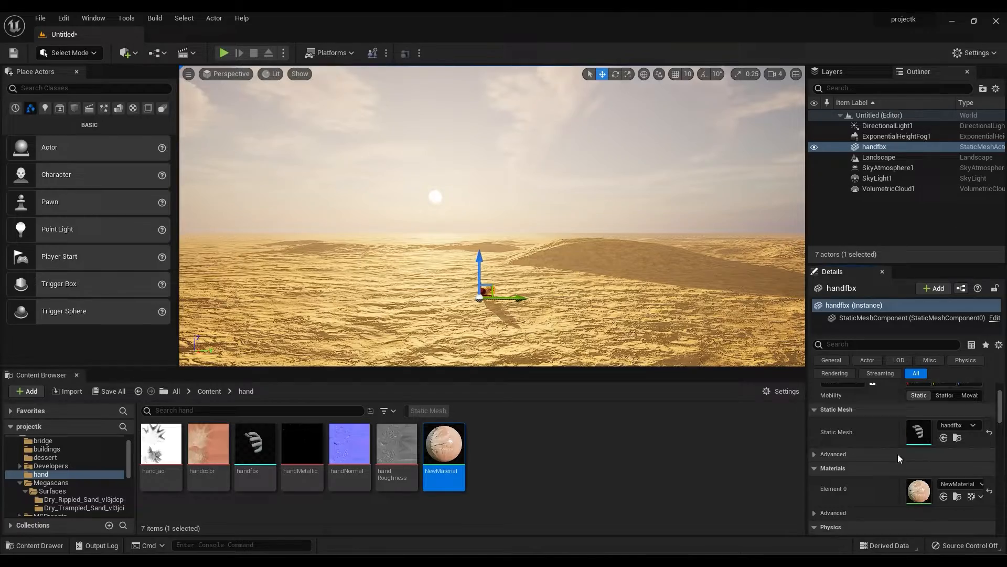
pyautogui.click(879, 157)
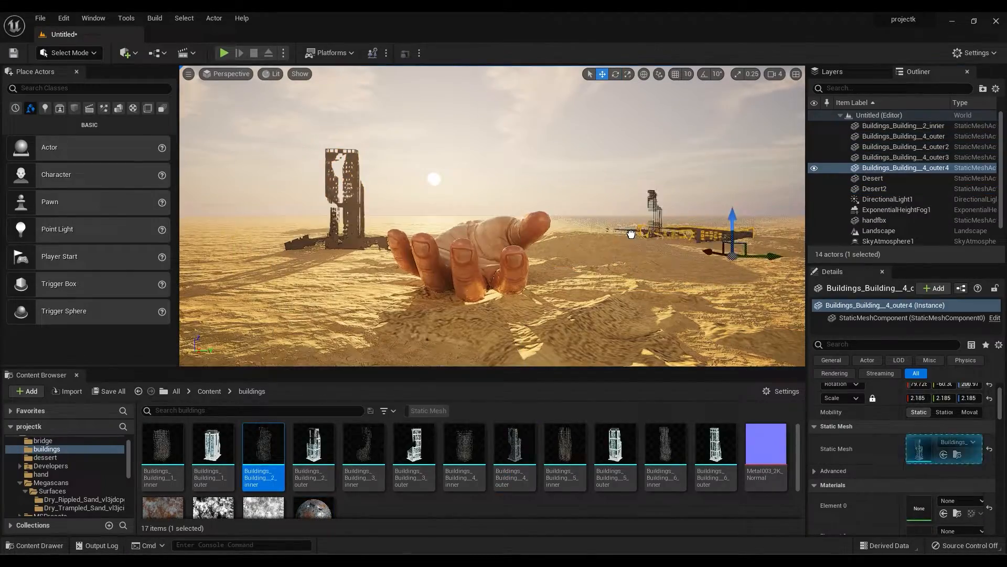
# Drag building and bridge meshes into the viewport around the giant hand.
pyautogui.click(42, 457)
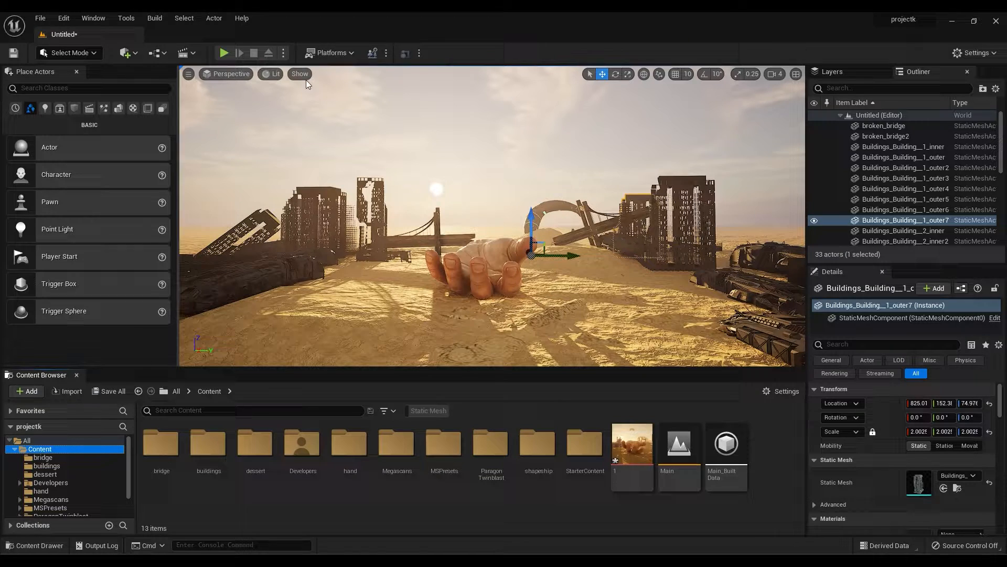
# Add a Cine Camera Actor and snap it to the current view of the hand.
pyautogui.click(126, 53)
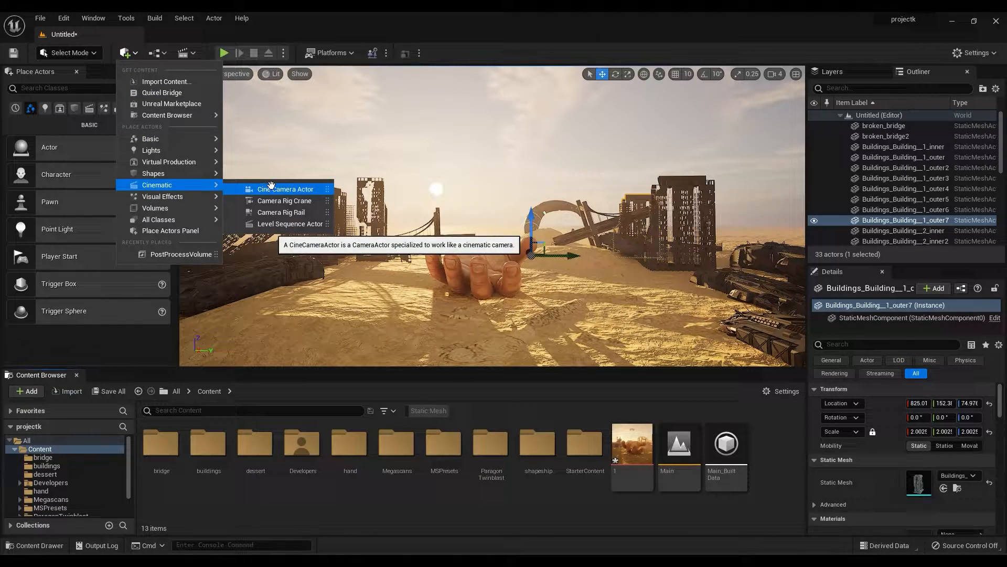
pyautogui.click(285, 189)
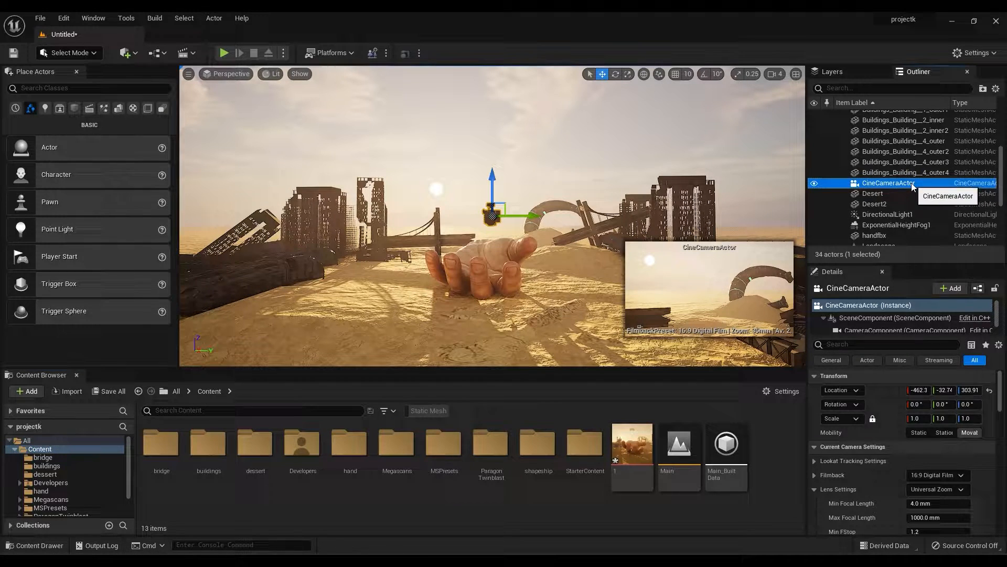
pyautogui.rightClick(890, 182)
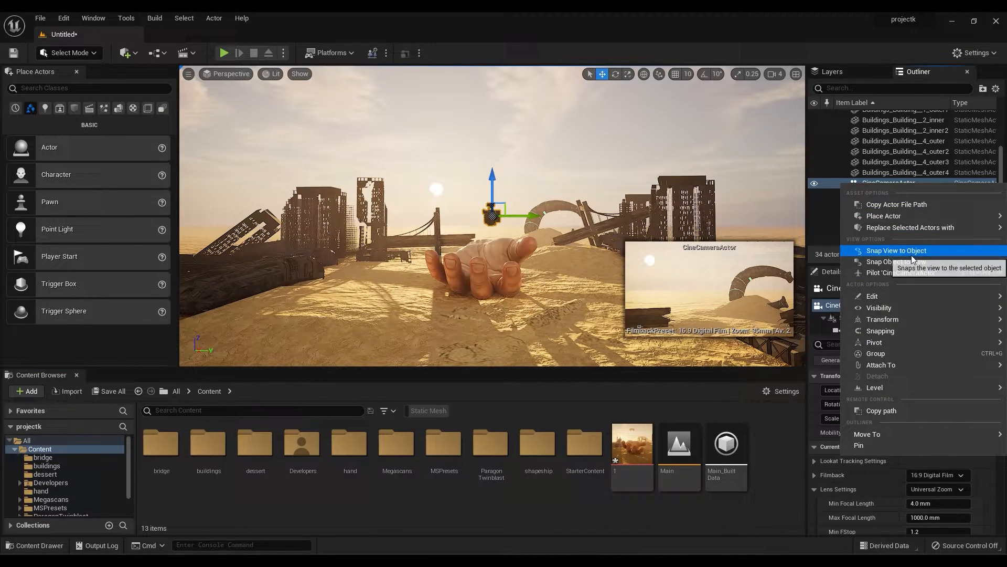
pyautogui.click(895, 251)
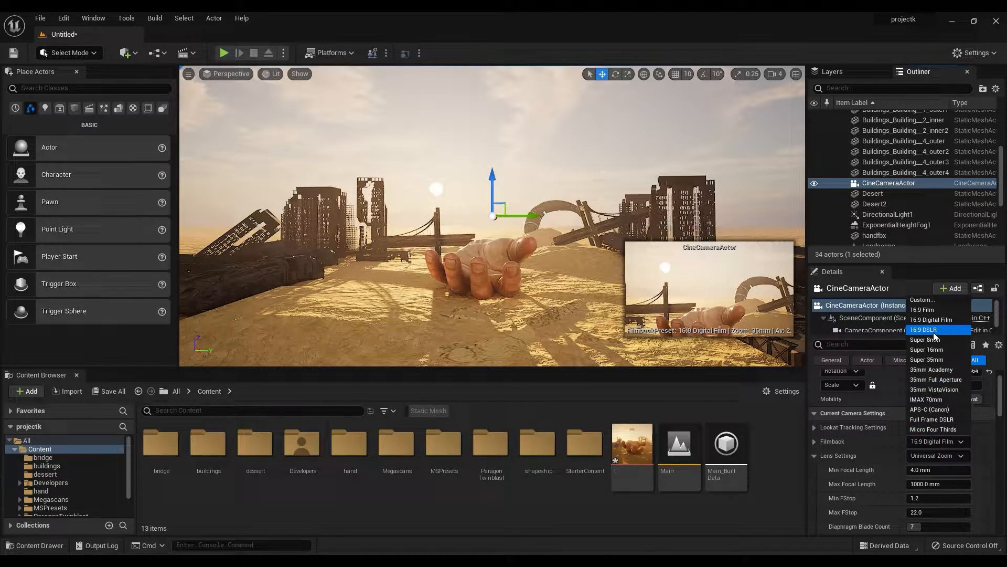
# Set Filmback to 16:9 DSLR, pilot the cine camera and set Manual Focus Distance to 9.311131.
pyautogui.click(926, 328)
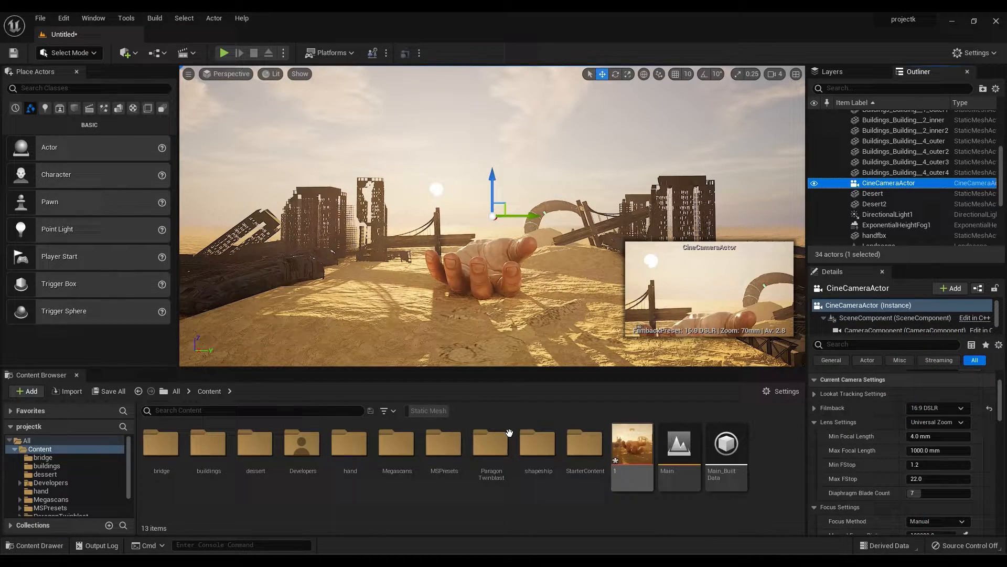
pyautogui.click(229, 74)
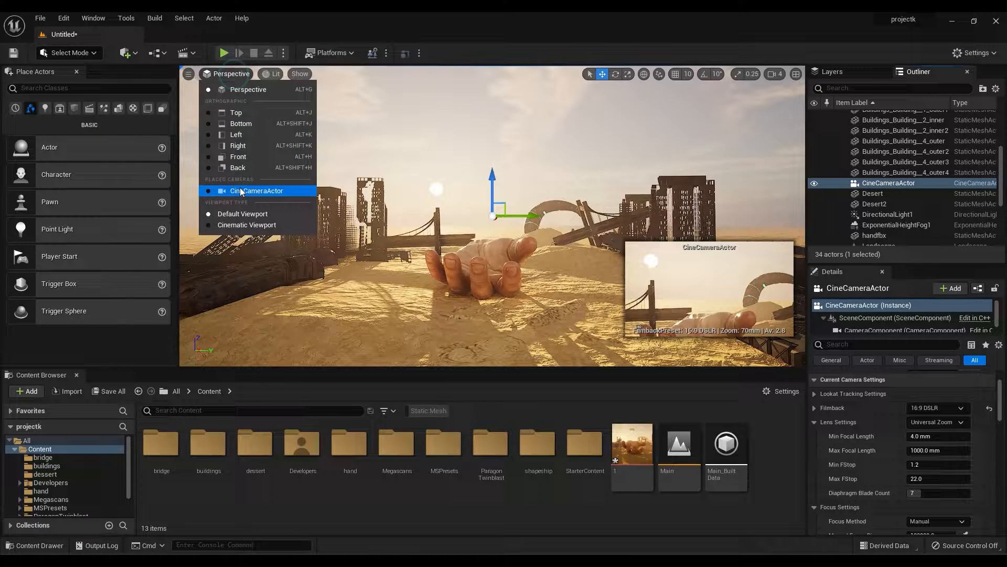
pyautogui.click(256, 189)
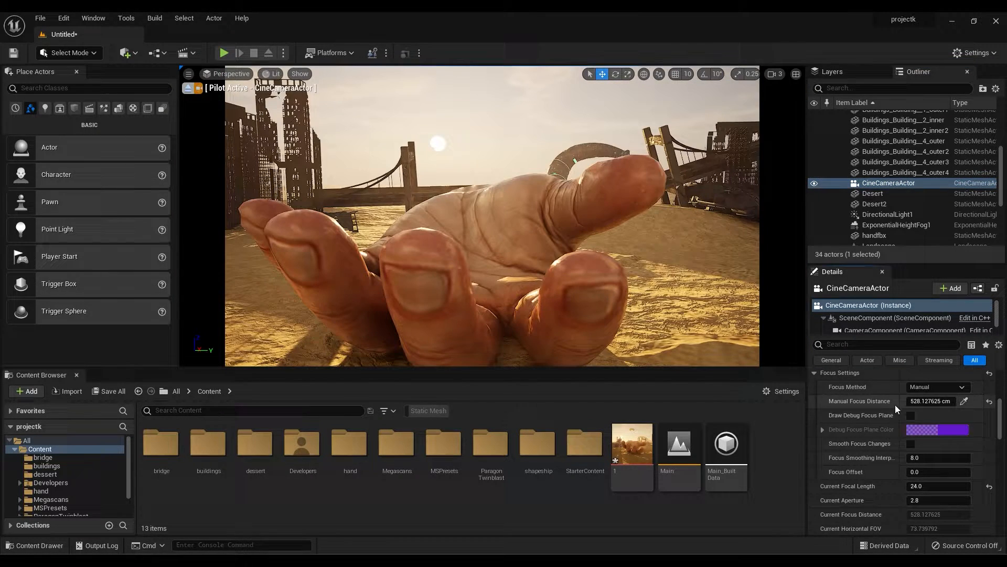
pyautogui.write('9.311131')
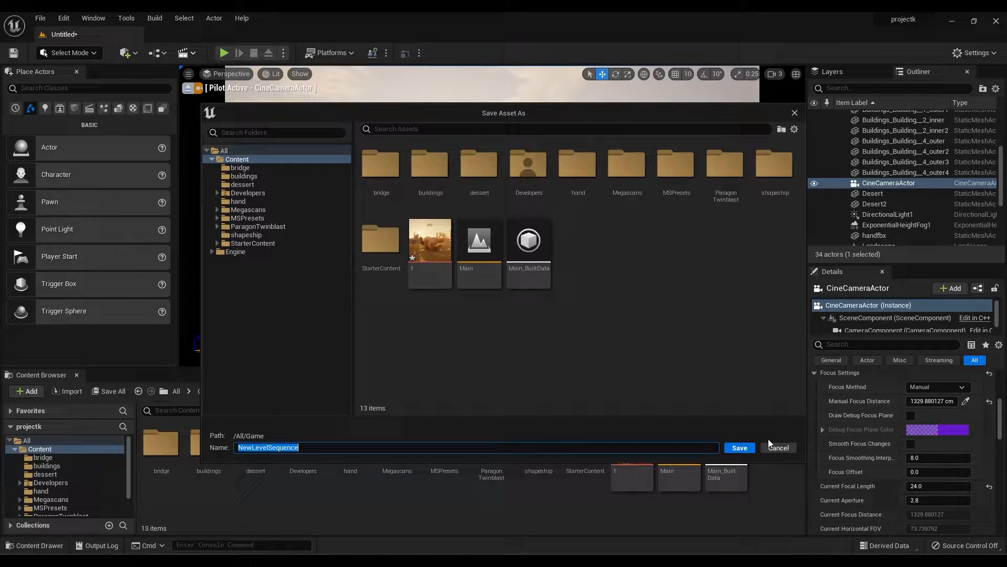
# Save the new level sequence as NewLevelSequence in the project content.
pyautogui.click(737, 447)
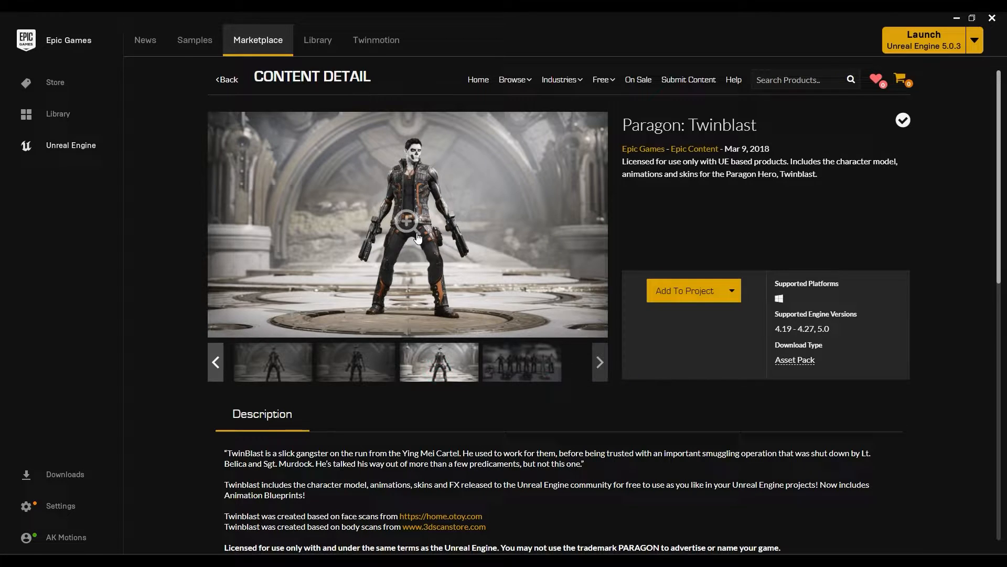
# Add the Paragon: Twinblast pack from its Marketplace page to the projectk project.
pyautogui.click(273, 362)
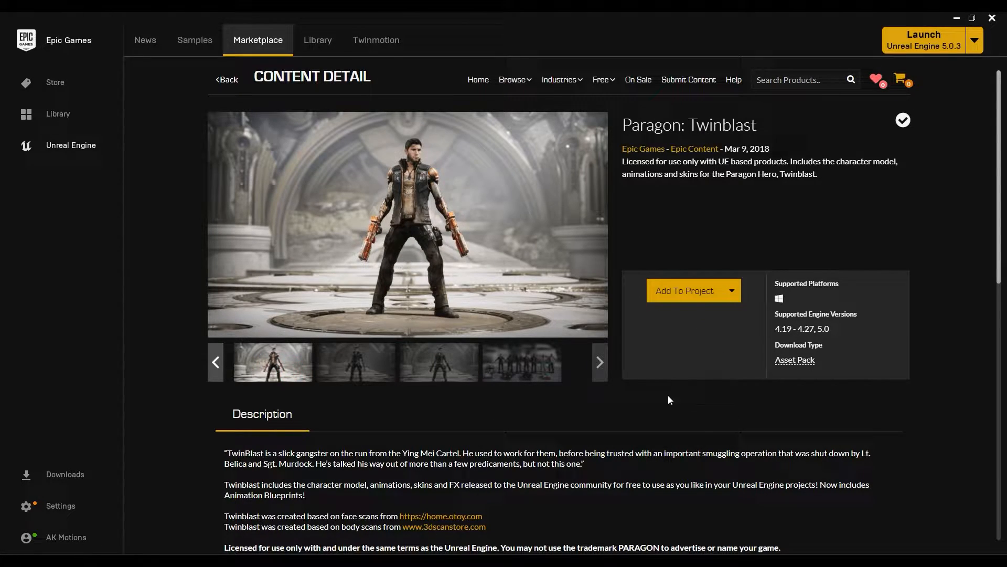
pyautogui.moveTo(680, 299)
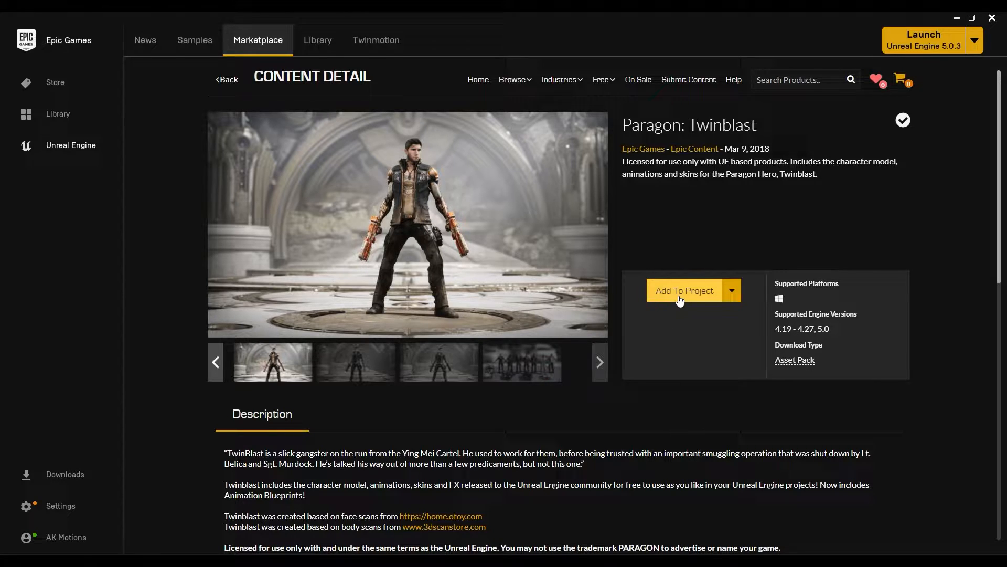
pyautogui.click(684, 290)
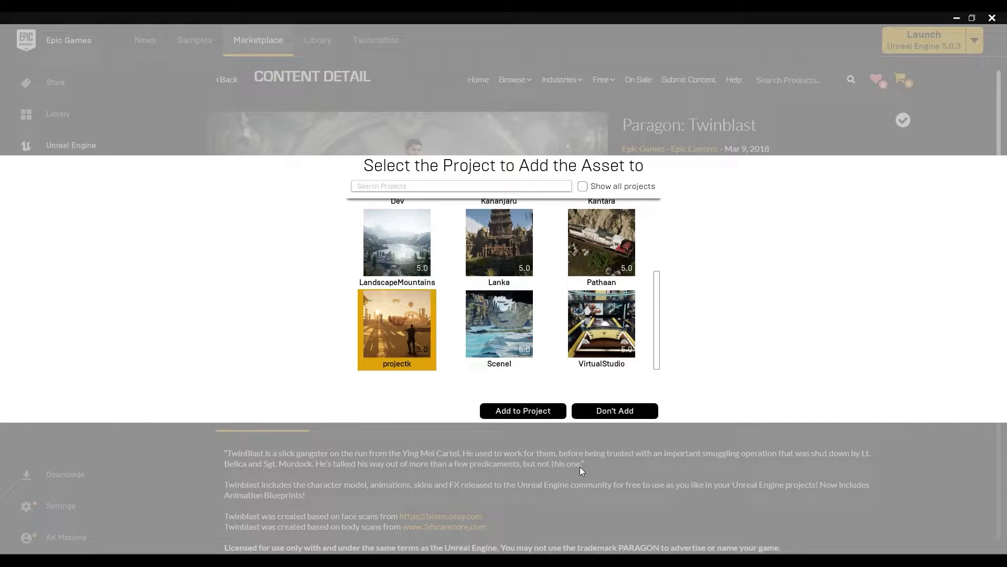
pyautogui.click(523, 410)
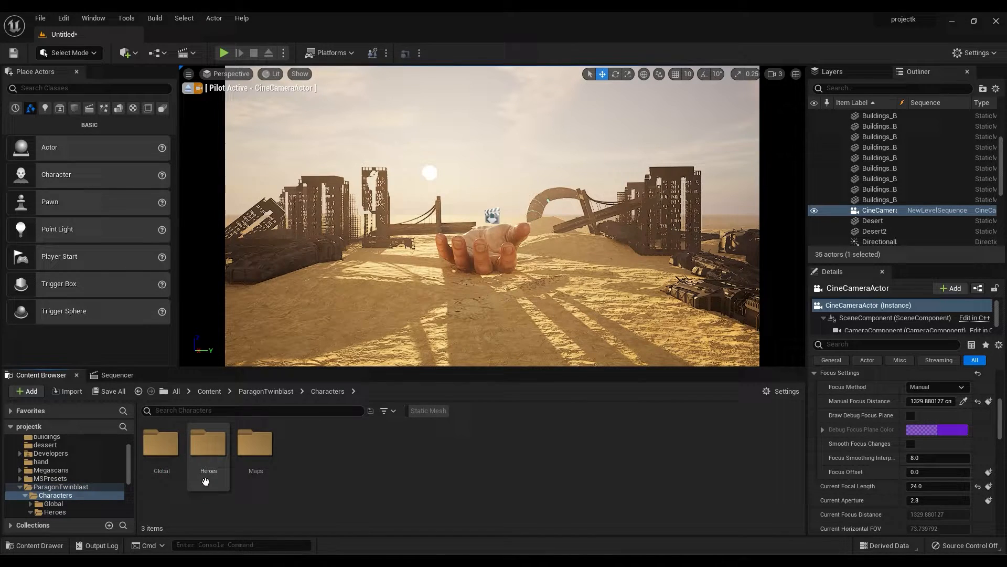
# Browse to TwinBlast's Heroes > Meshes folder and place the character near the giant hand.
pyautogui.doubleClick(207, 443)
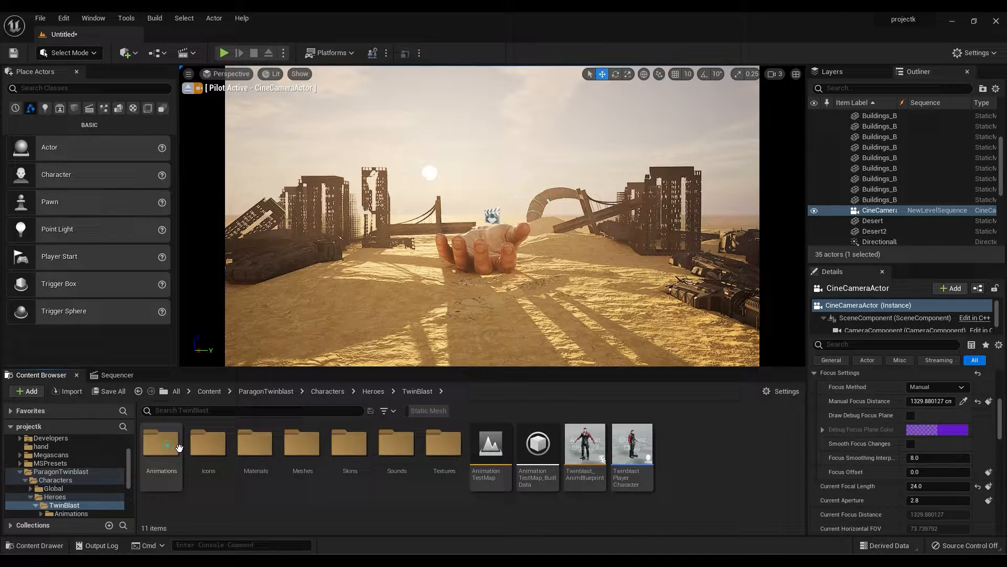
pyautogui.moveTo(302, 443)
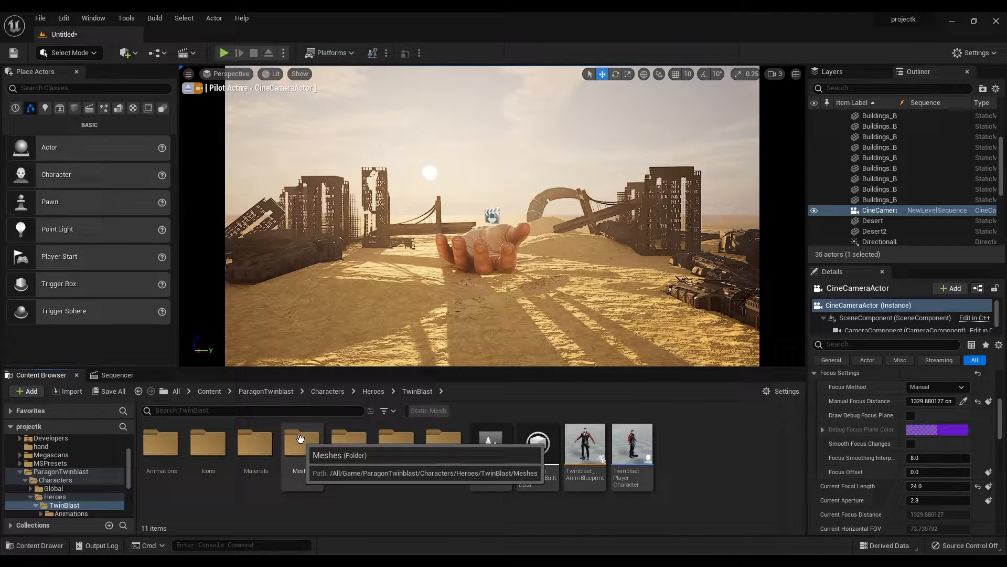
pyautogui.doubleClick(299, 442)
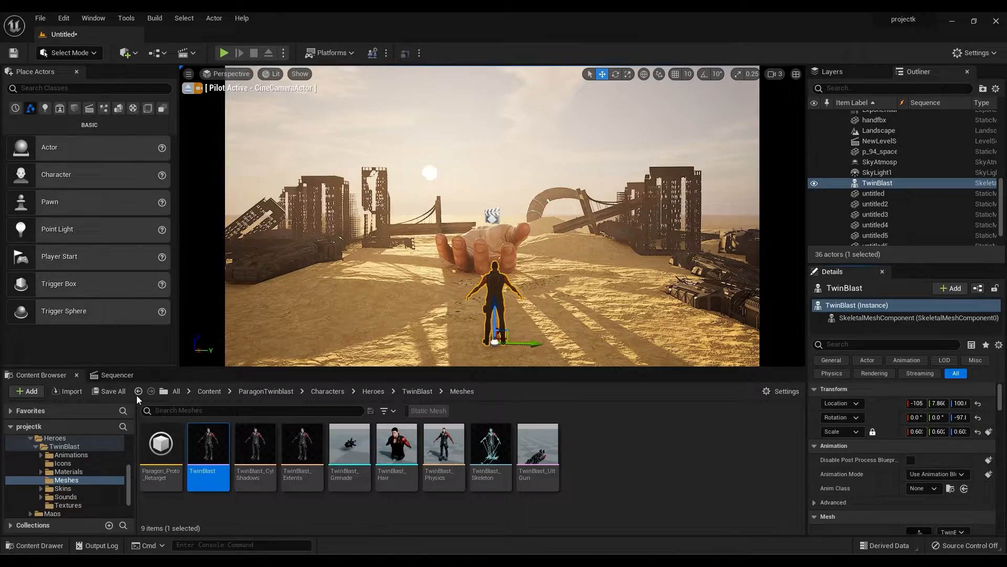
pyautogui.click(116, 375)
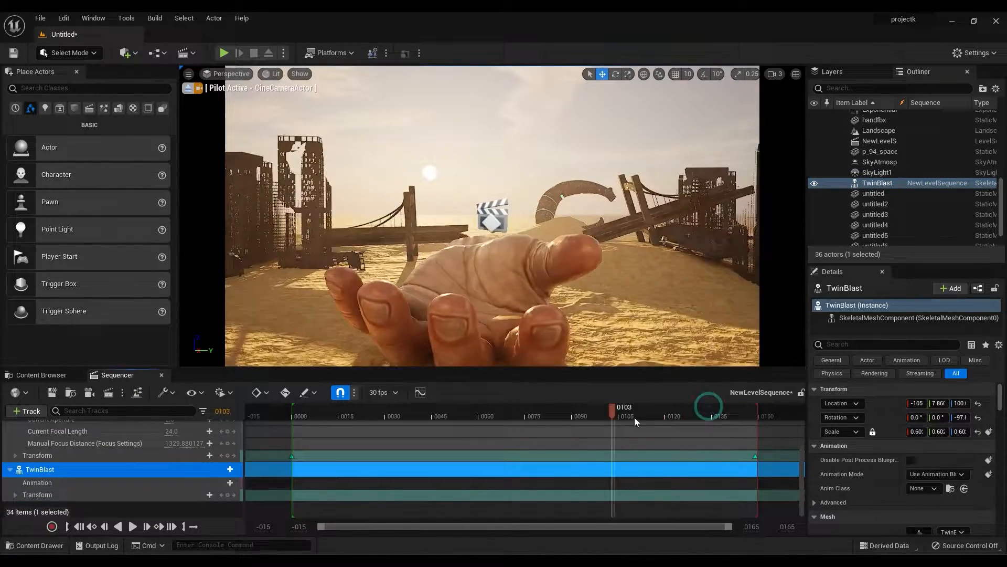
# Key TwinBlast's Transform at start and end frames with the Walk_Fwd animation track.
pyautogui.click(231, 482)
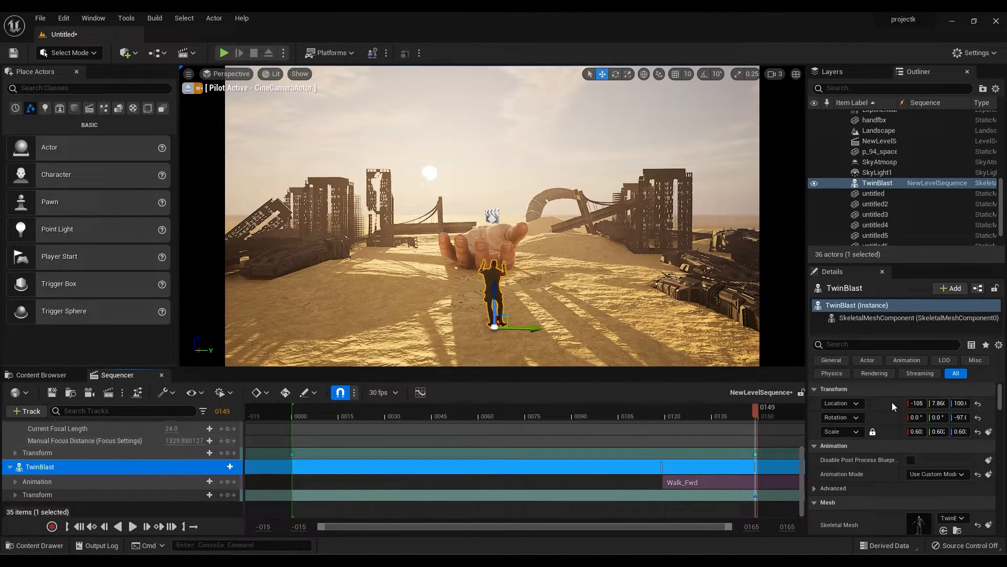
pyautogui.click(225, 494)
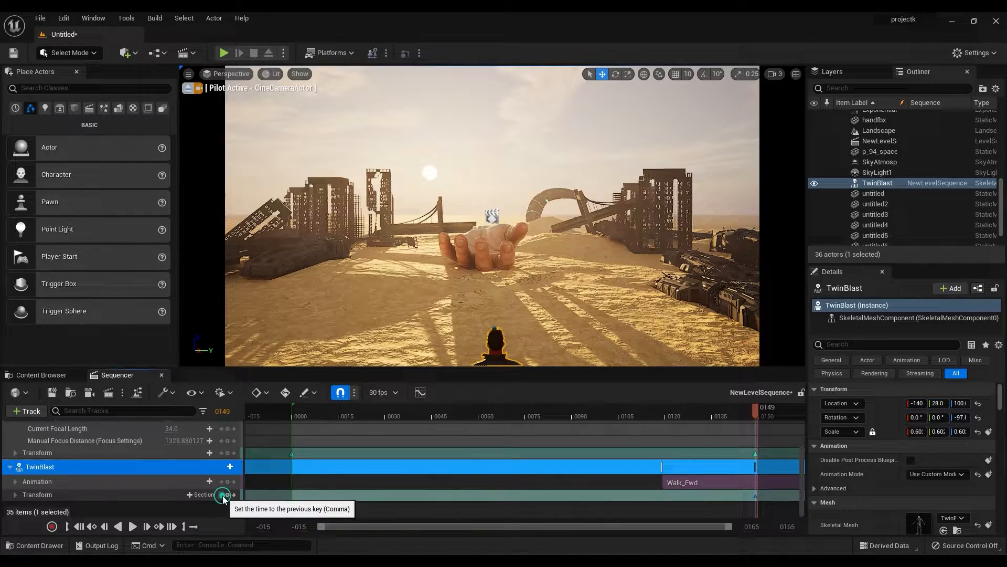
pyautogui.click(224, 494)
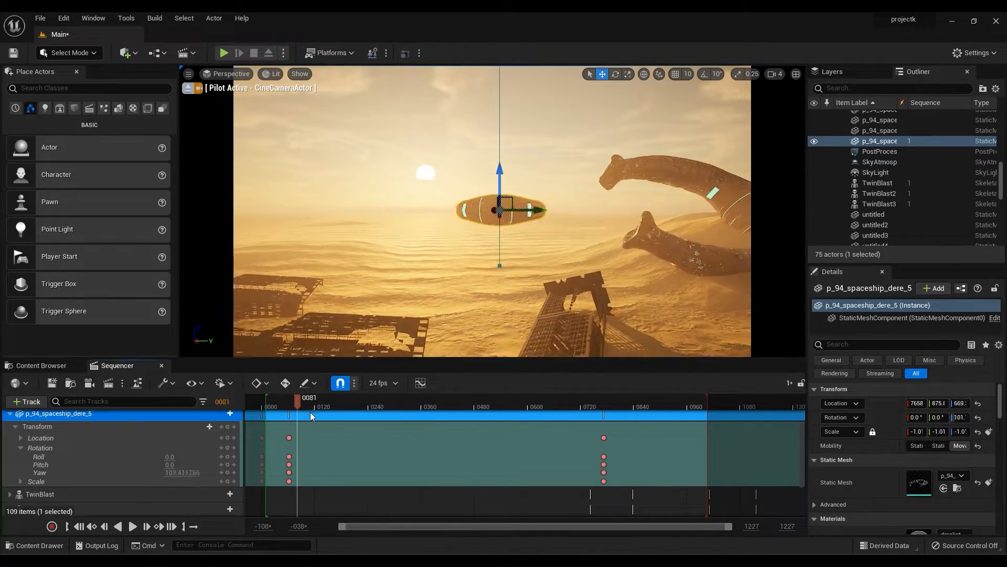
# Scrub the sequence midway and later to preview the spaceship flying past the giant hand.
pyautogui.click(567, 406)
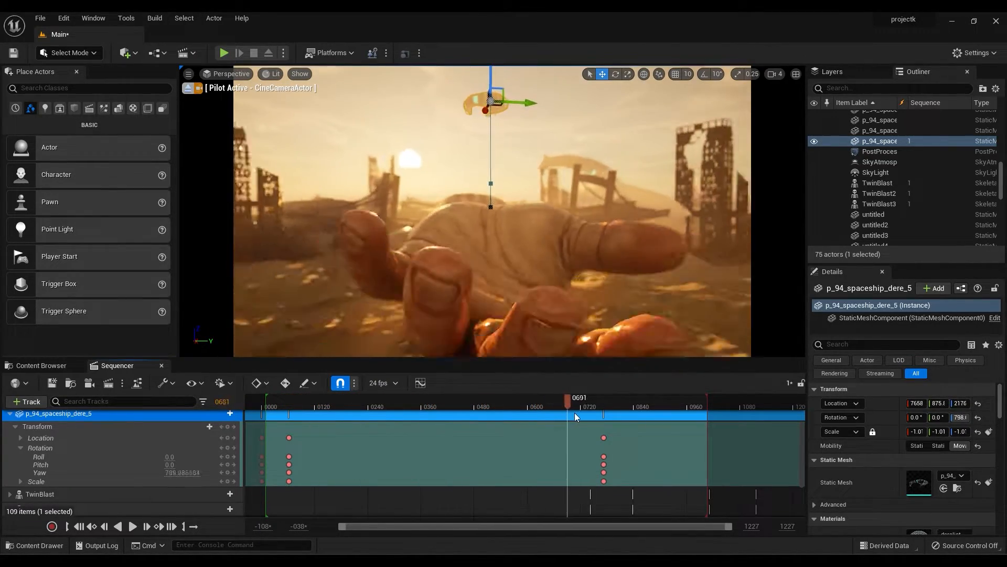
pyautogui.click(659, 406)
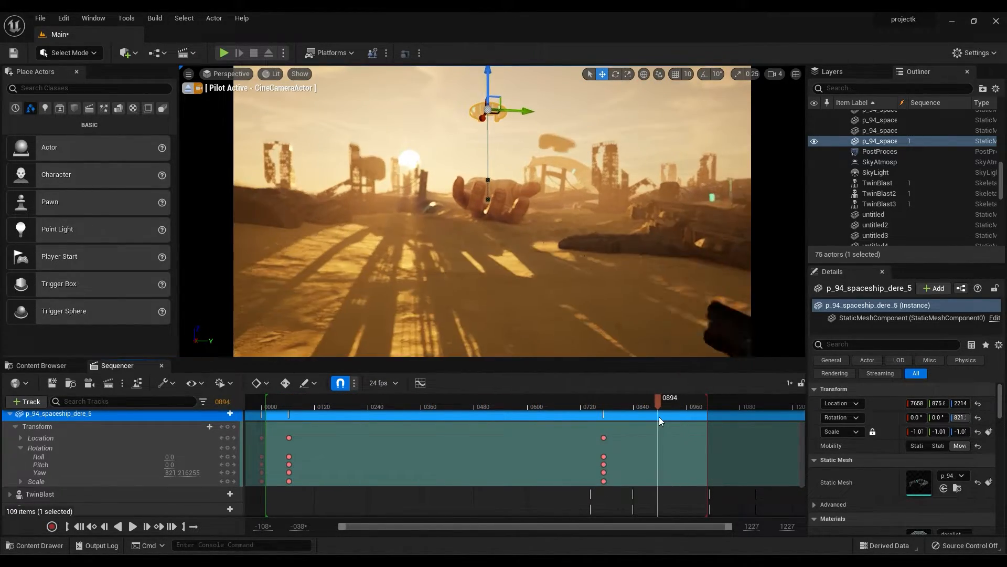